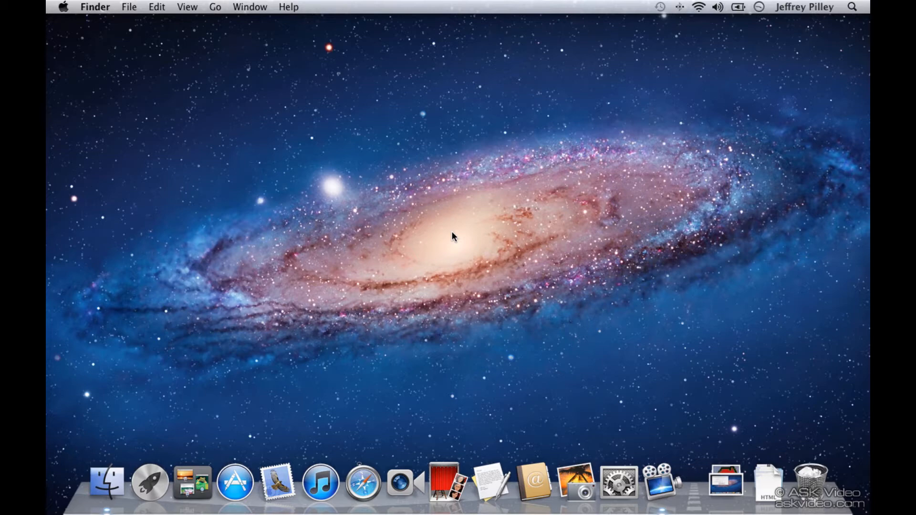
mouse_move(416, 236)
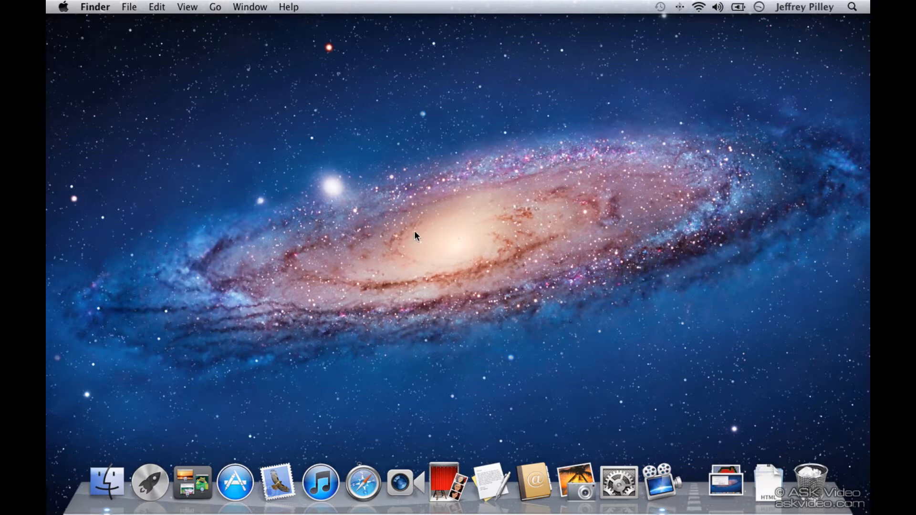
Step: Open About This Mac from the Apple menu to view OS, processor and memory
left_click(63, 6)
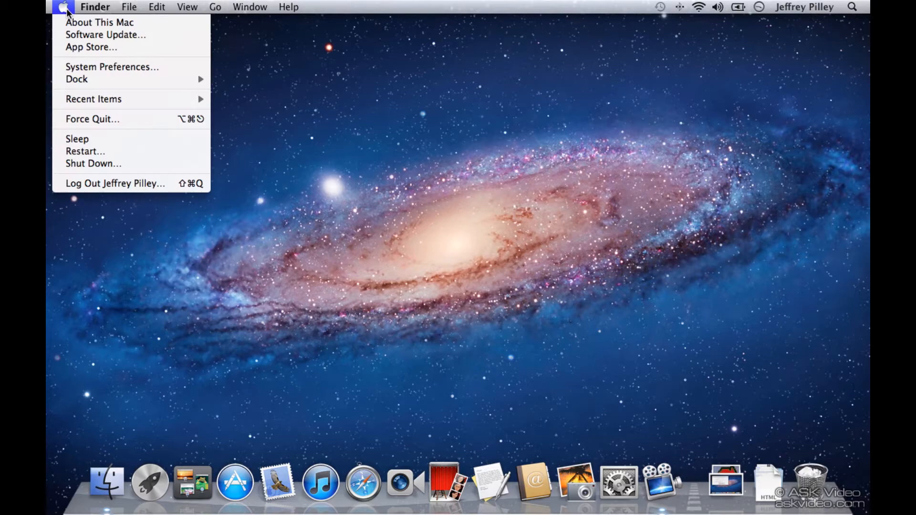
mouse_move(99, 22)
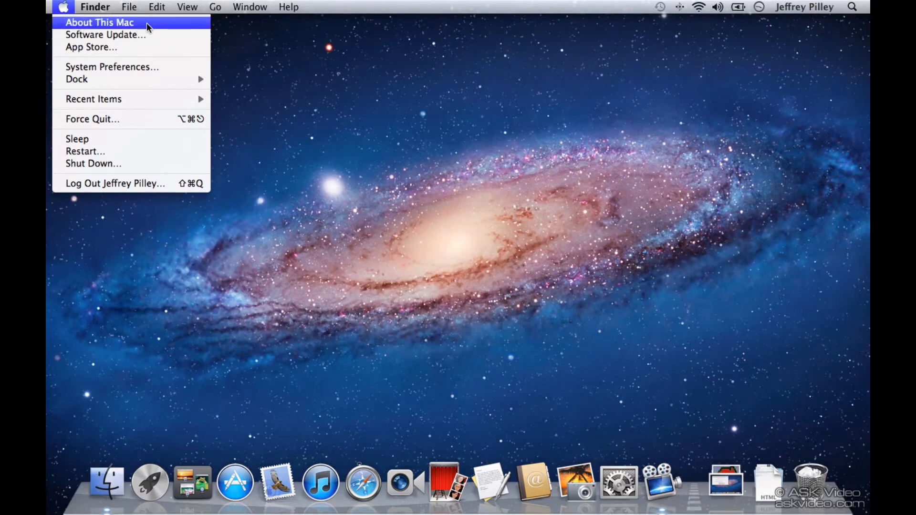
left_click(100, 22)
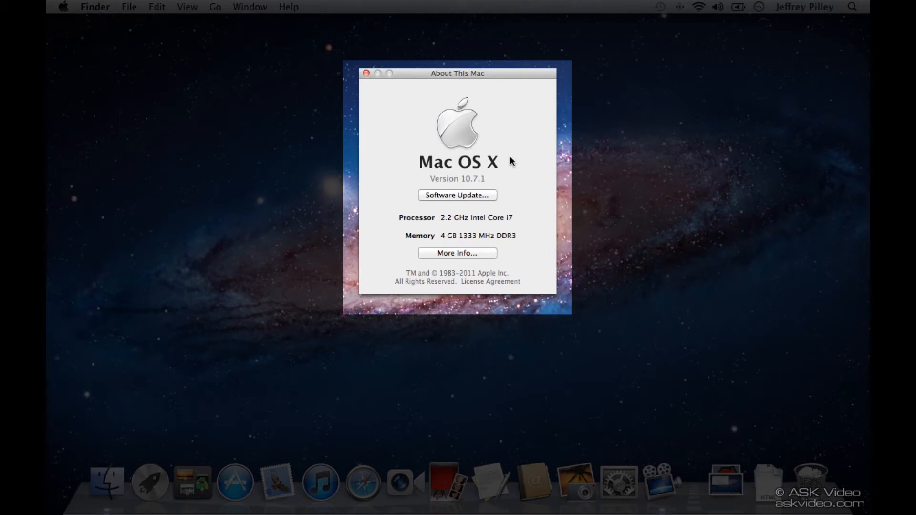
mouse_move(430, 188)
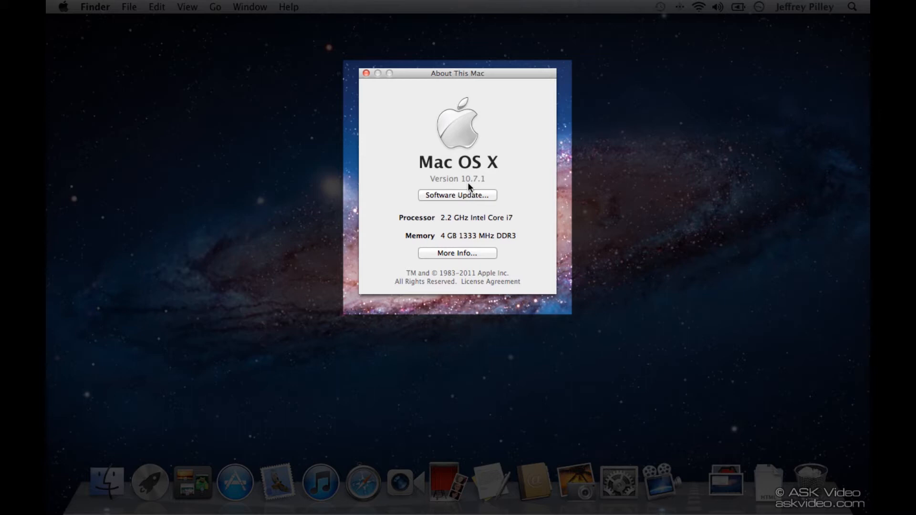
mouse_move(484, 201)
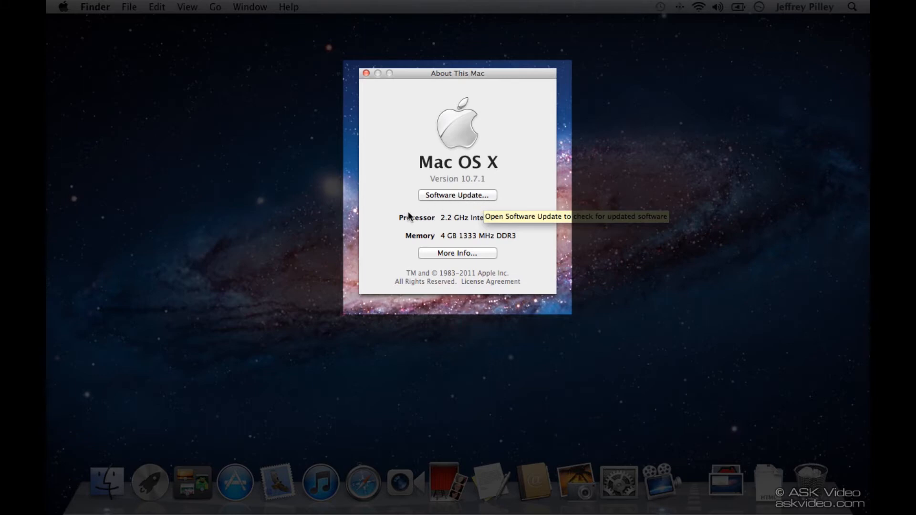
mouse_move(504, 228)
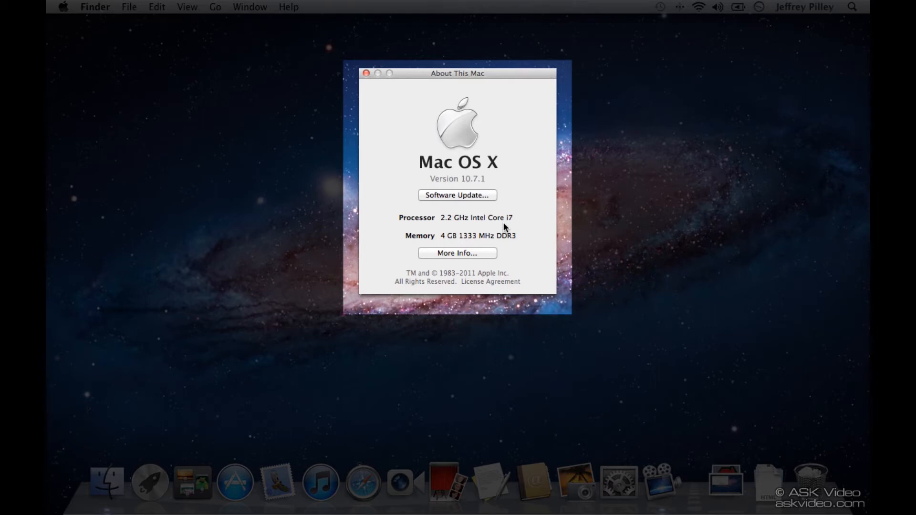
mouse_move(434, 247)
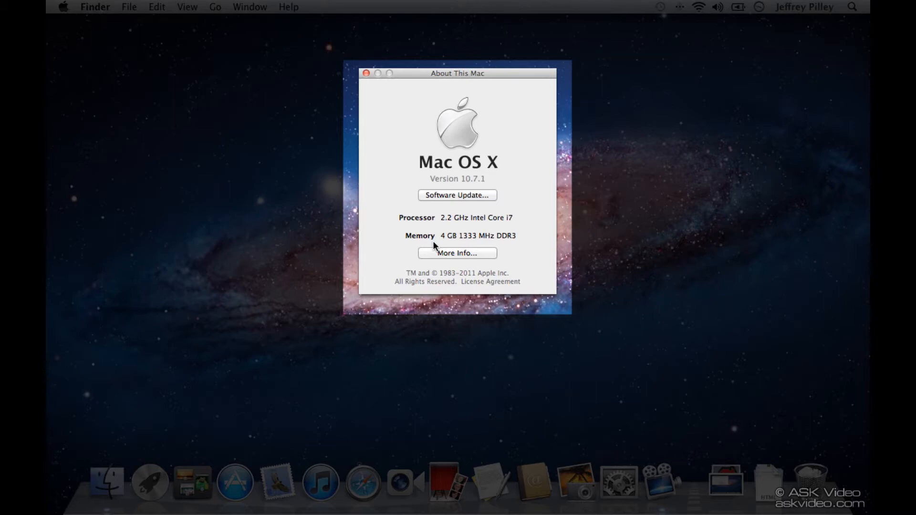
mouse_move(512, 245)
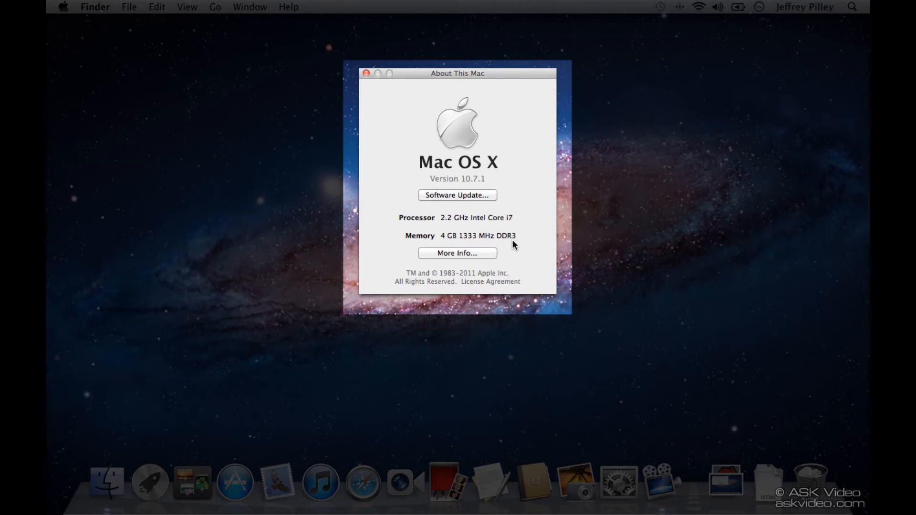
Step: Expand About This Mac with More Info, then open the MacBook Pro's System Report
left_click(457, 253)
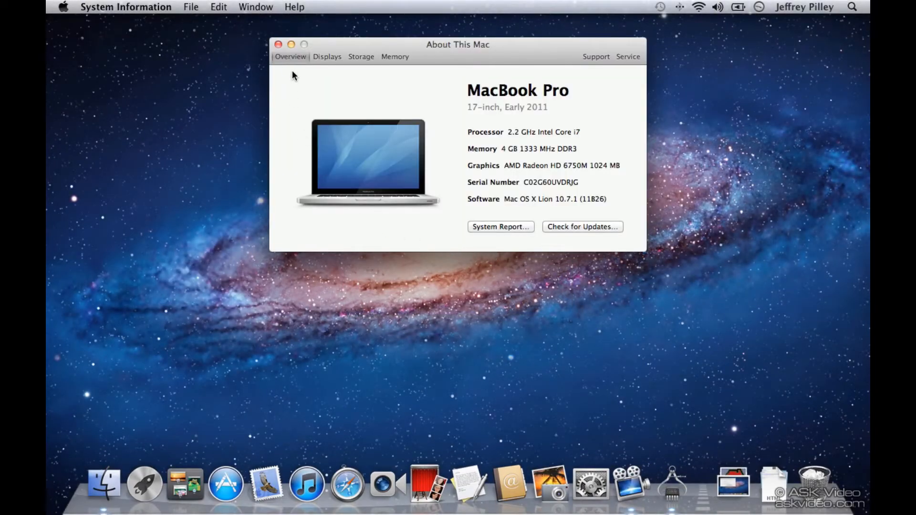
mouse_move(285, 63)
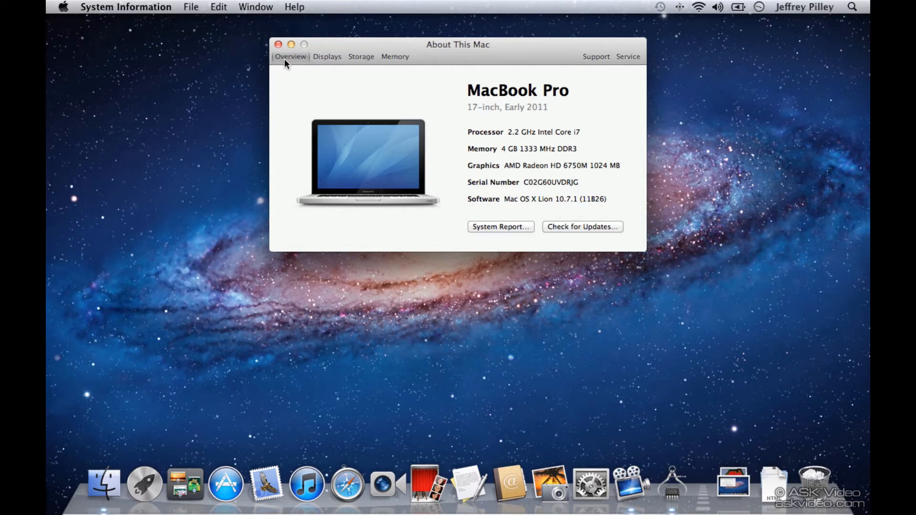
mouse_move(282, 81)
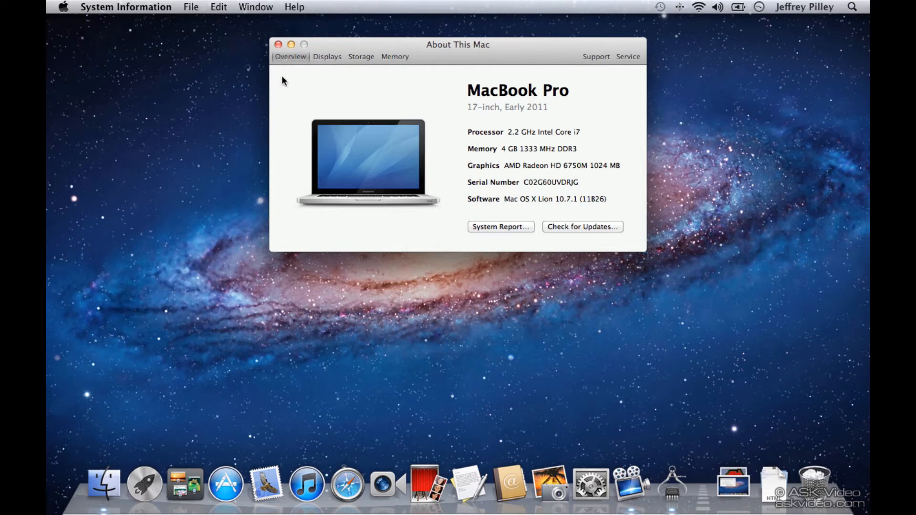
left_click(500, 227)
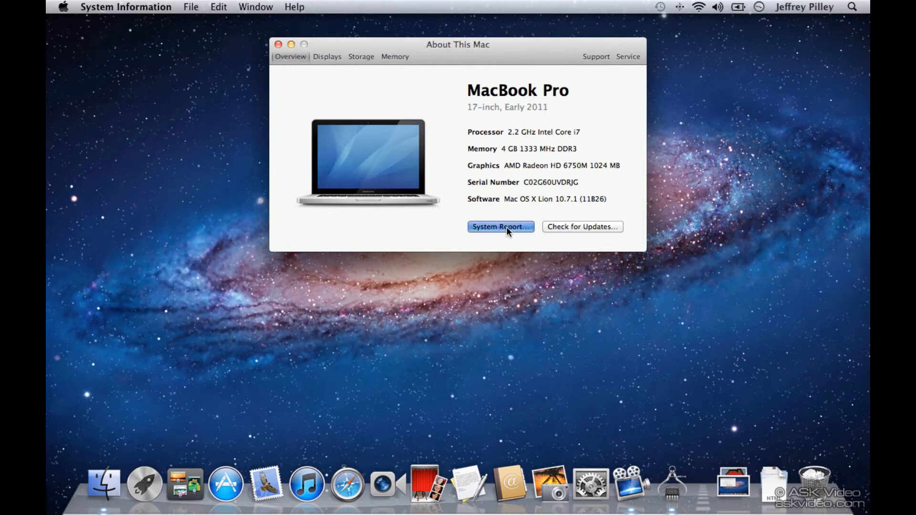
left_click(499, 227)
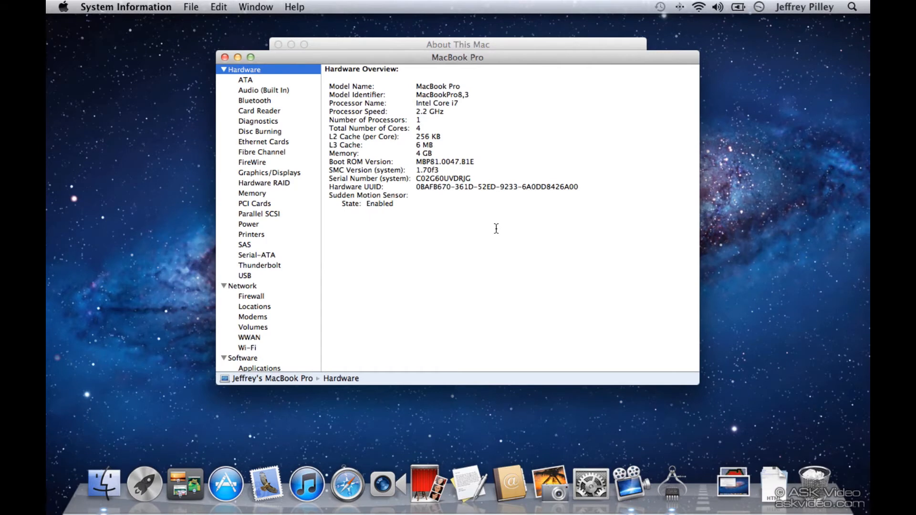
mouse_move(434, 198)
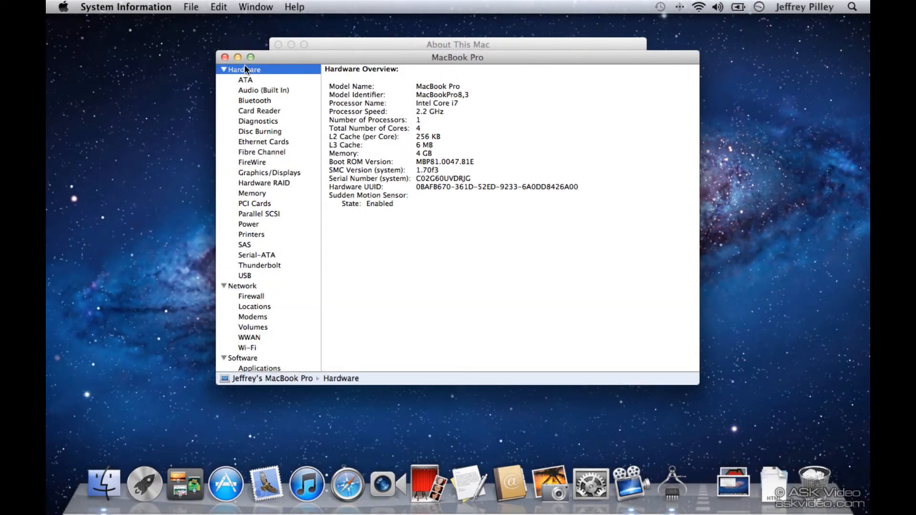
Step: Browse the ATA, built-in Audio, Bluetooth and Card Reader report sections
left_click(246, 80)
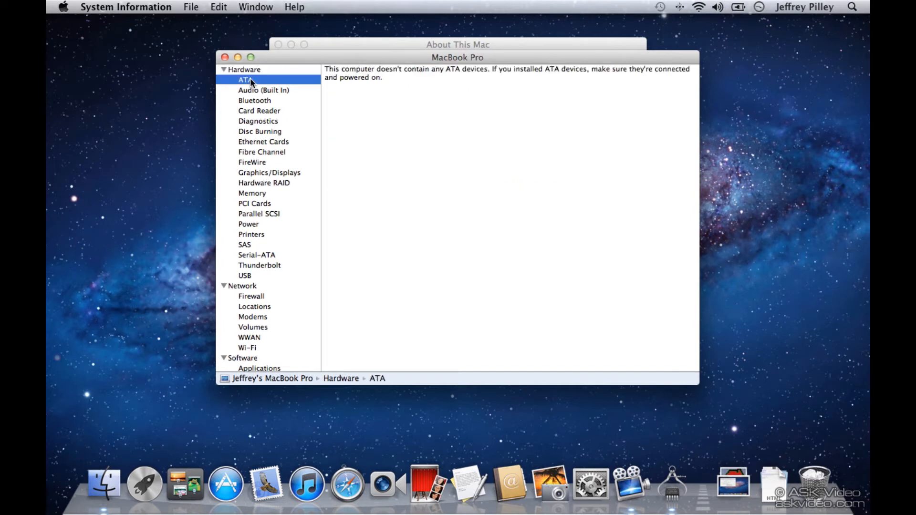
left_click(264, 91)
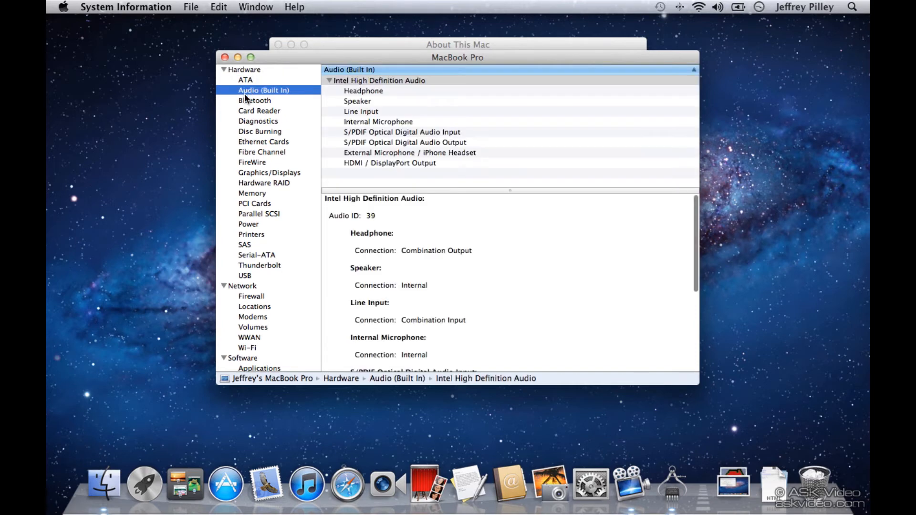
left_click(255, 100)
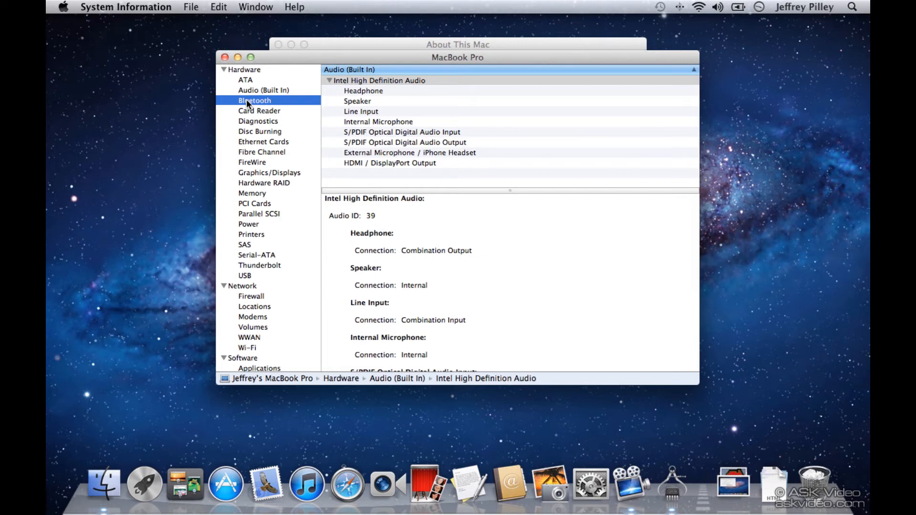
left_click(260, 110)
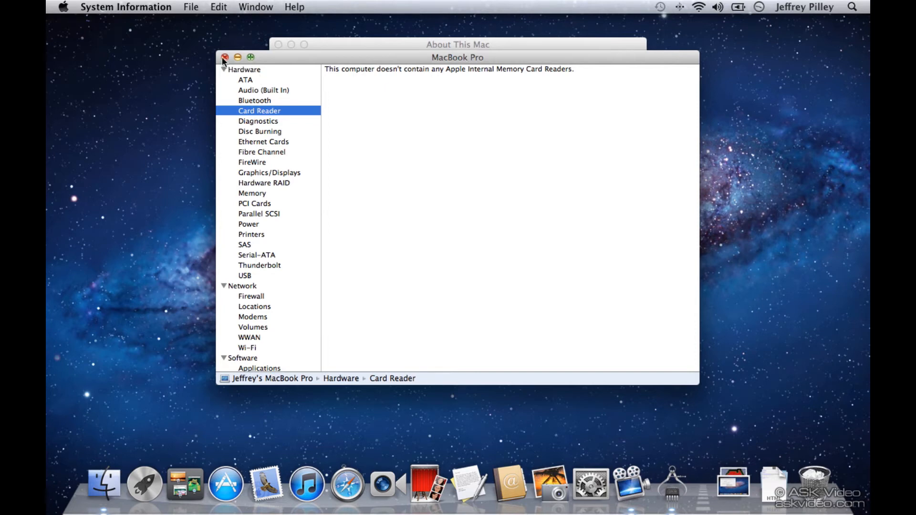
left_click(225, 57)
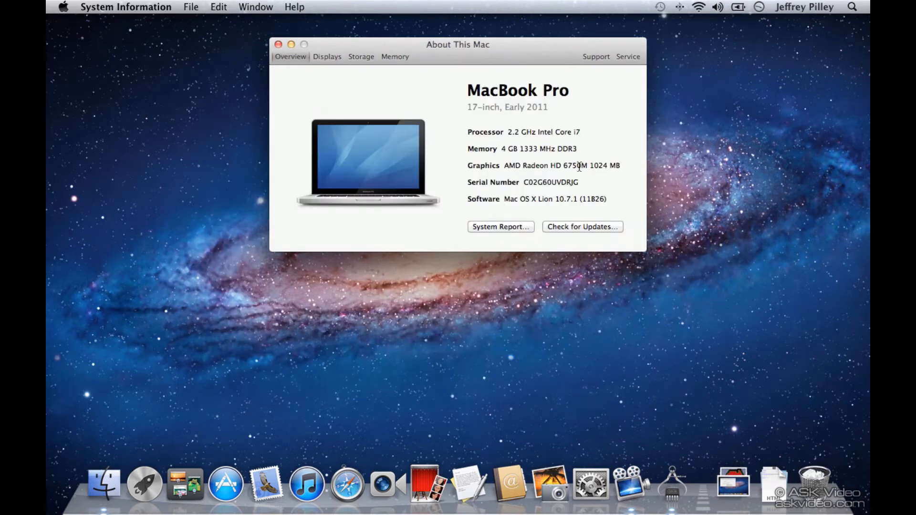
mouse_move(562, 229)
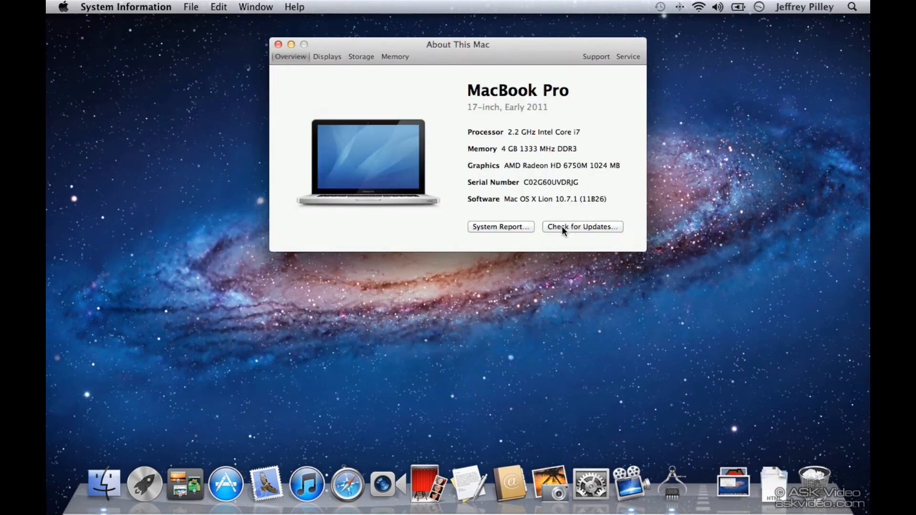
left_click(581, 227)
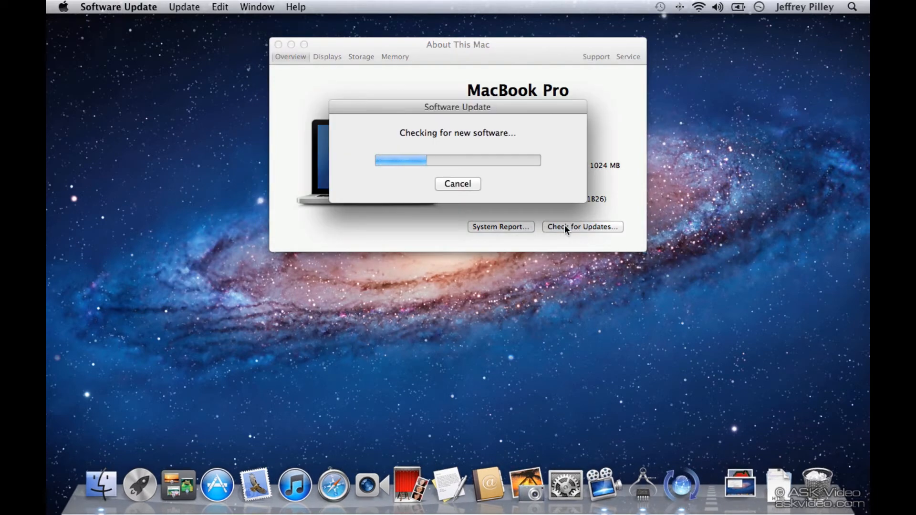
left_click(458, 183)
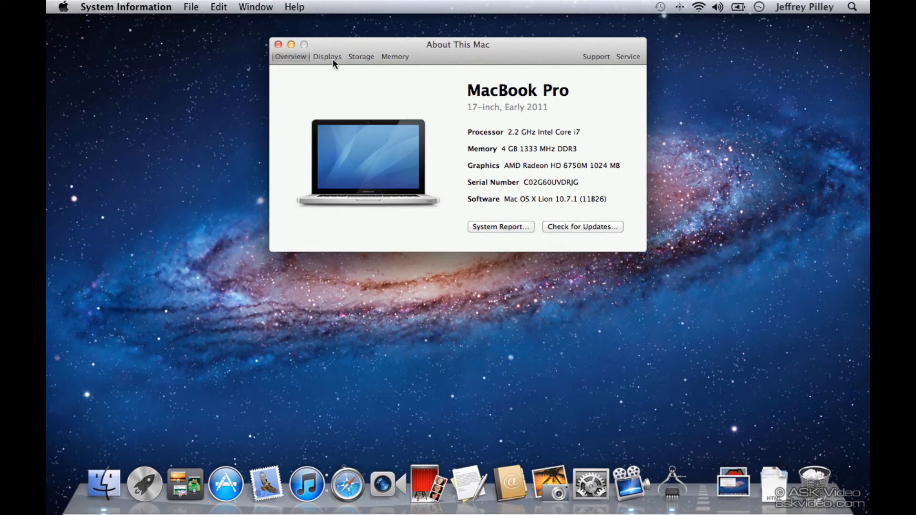
Step: Show the Displays tab with the 17-inch Color LCD and AMD Radeon graphics
left_click(328, 56)
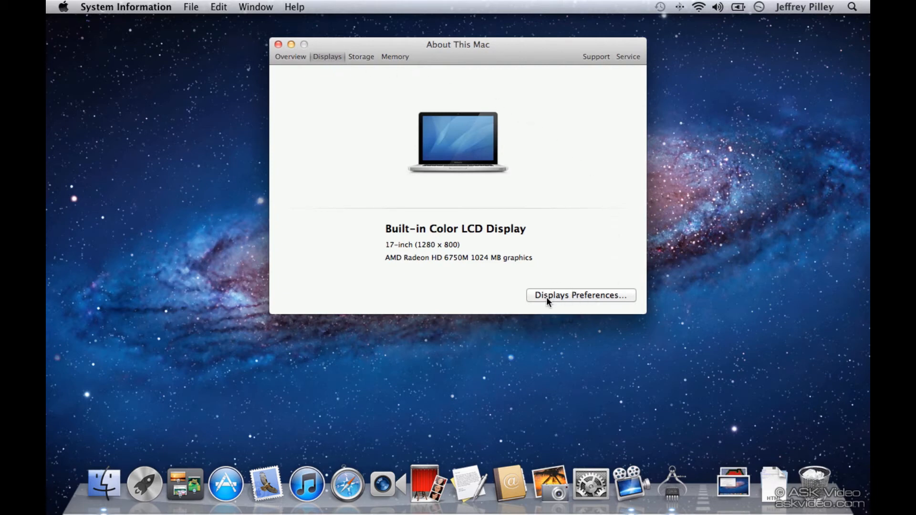
mouse_move(437, 82)
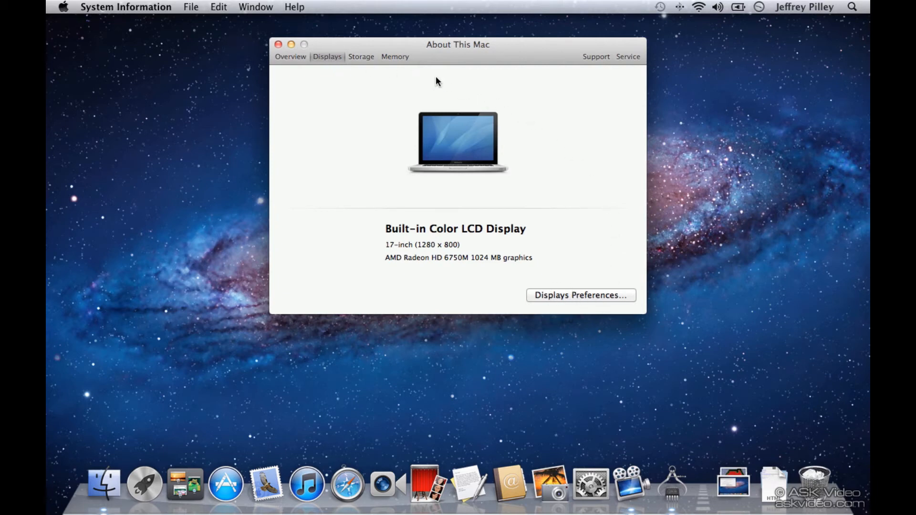
Step: Show the Storage tab with the 750 GB Macintosh HD and SuperDrive
left_click(361, 57)
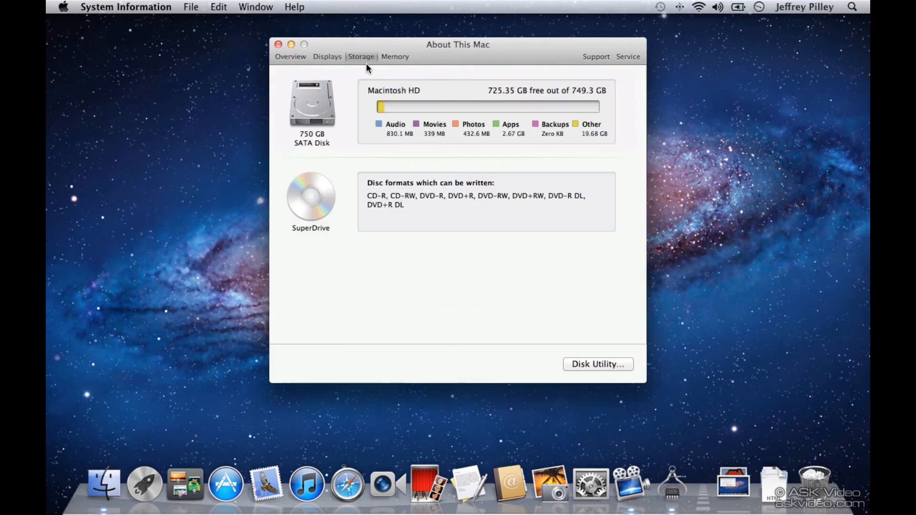
mouse_move(314, 137)
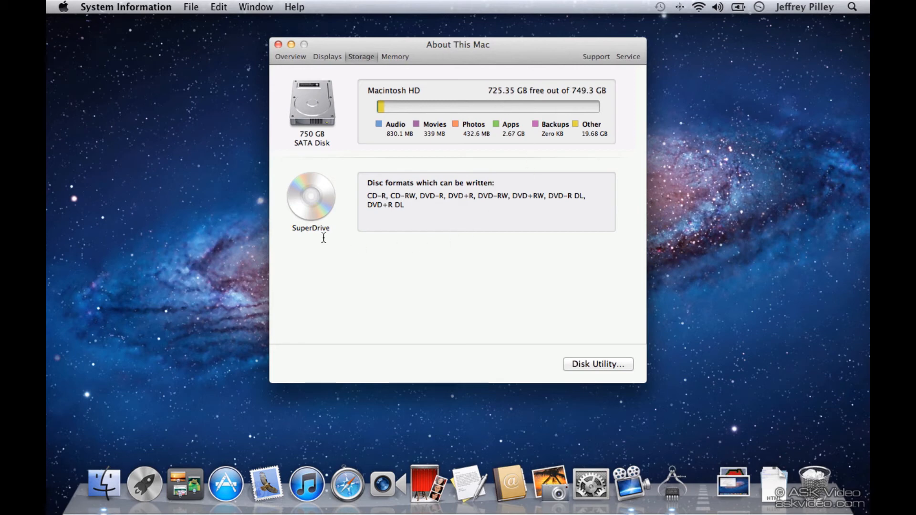
mouse_move(337, 237)
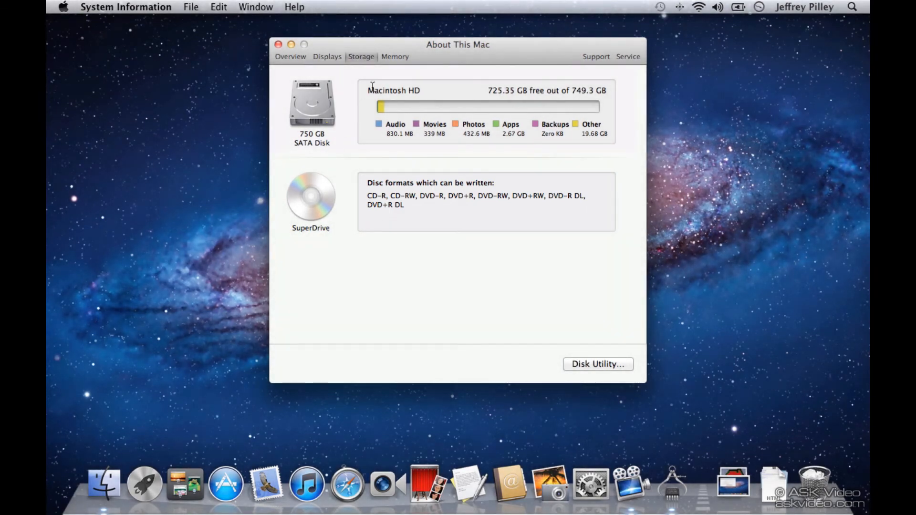
Step: View the Memory tab's two 2 GB modules and the Memory Upgrade Instructions
left_click(394, 57)
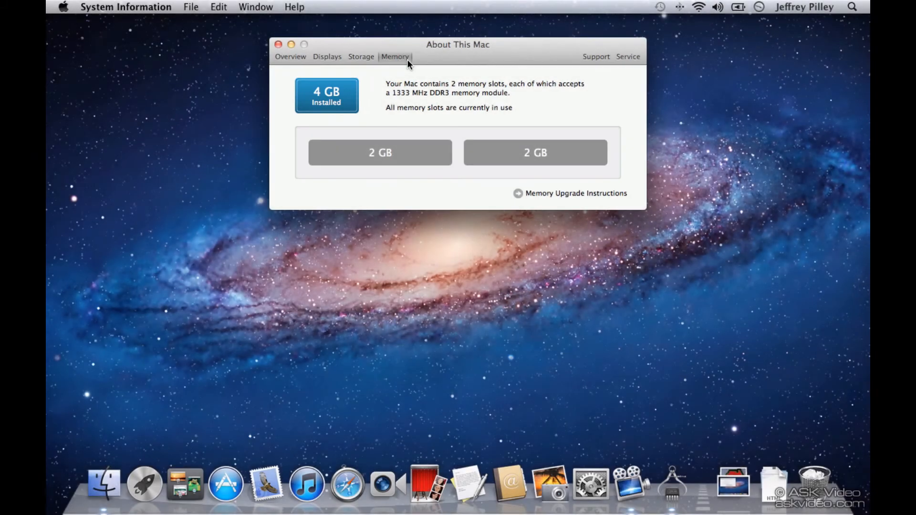
mouse_move(500, 156)
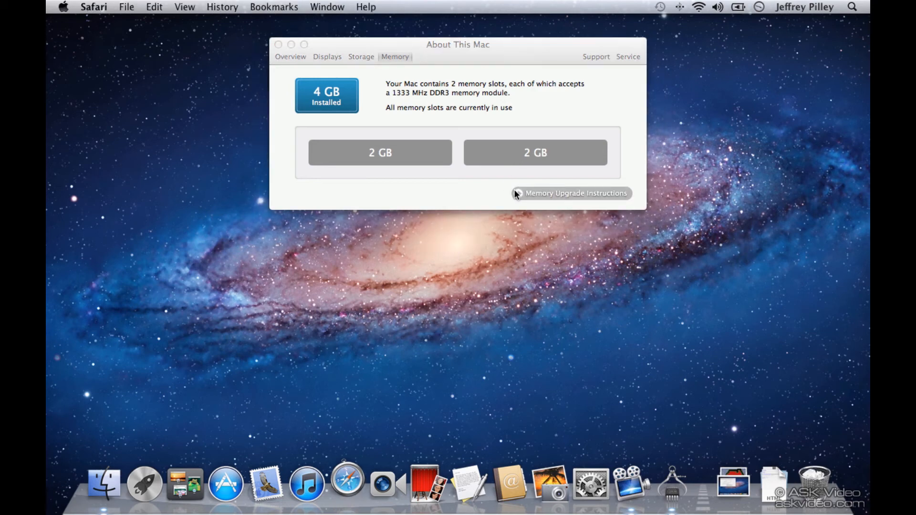
left_click(574, 193)
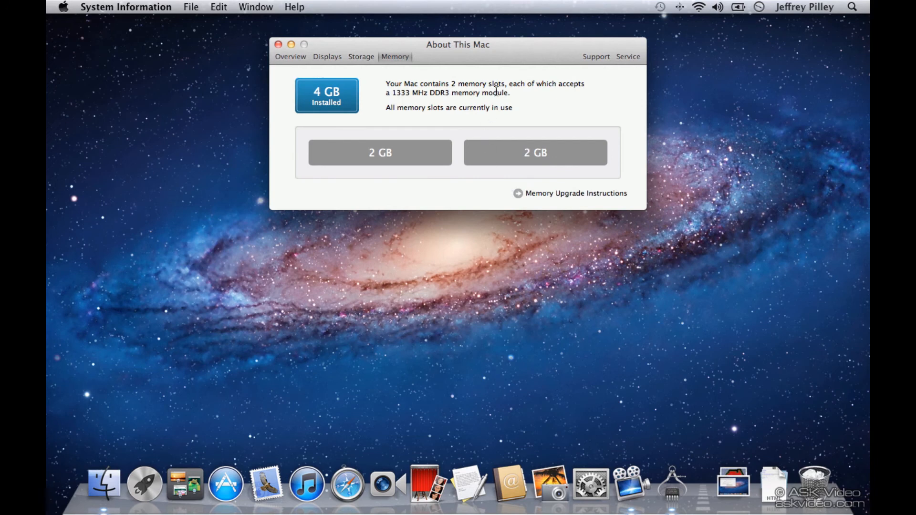
Step: View the Support tab resources, then close the About This Mac window
left_click(595, 56)
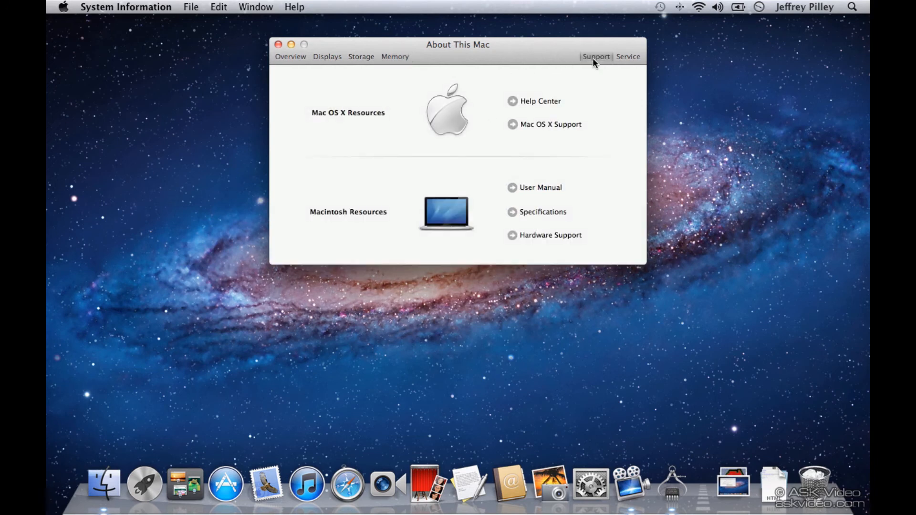
mouse_move(317, 126)
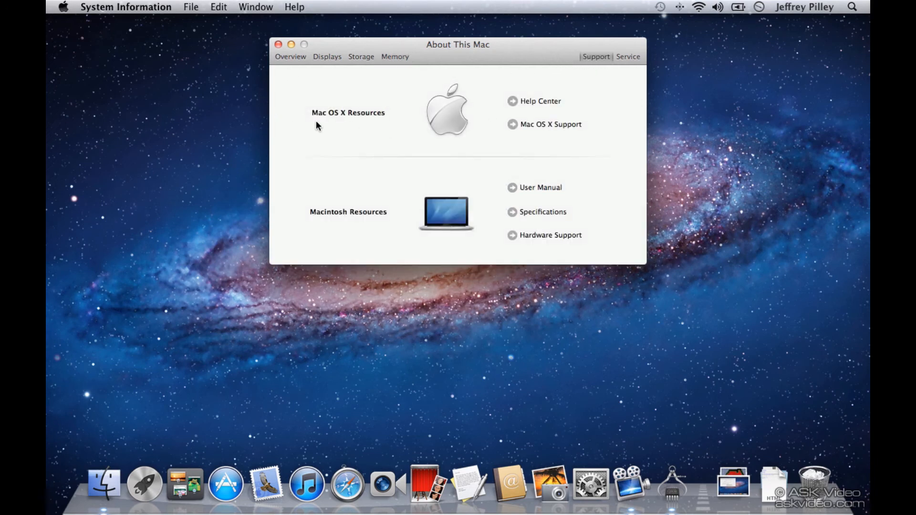
mouse_move(376, 231)
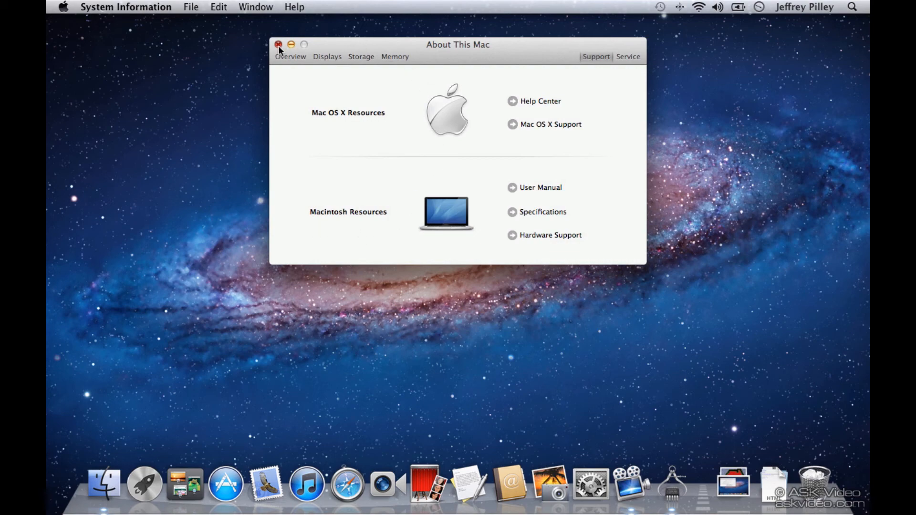
left_click(278, 44)
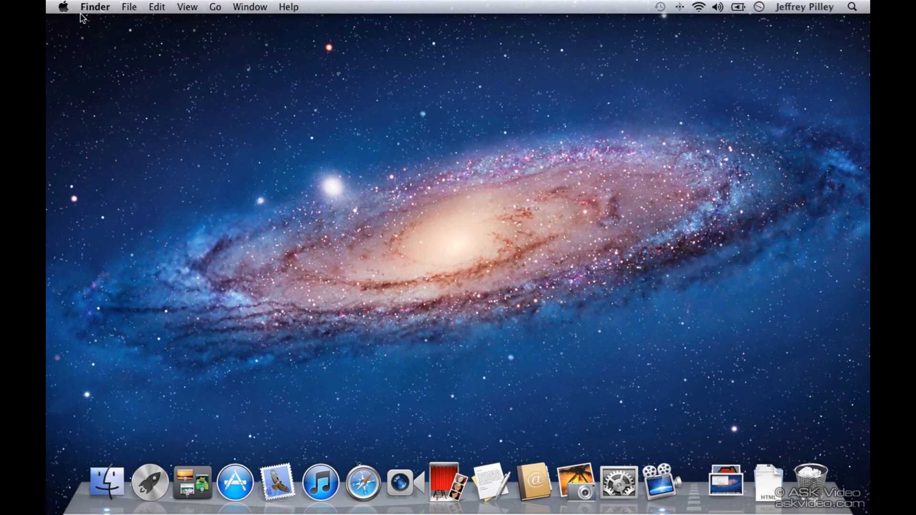
Step: Run Software Update from the Apple menu to check for new software
left_click(63, 6)
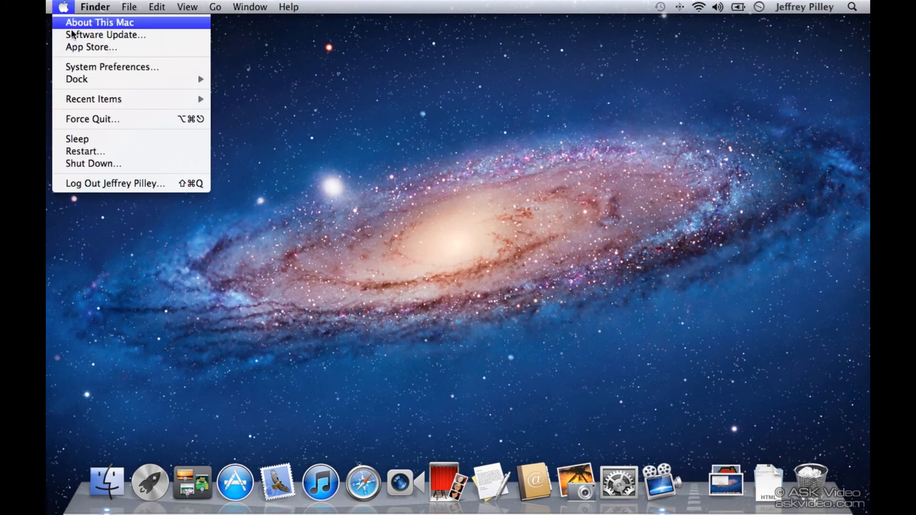
left_click(105, 34)
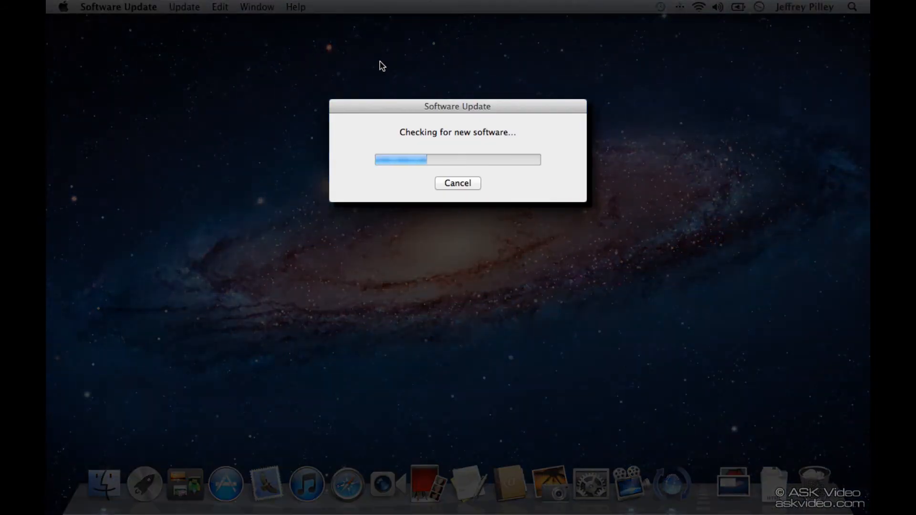
mouse_move(549, 162)
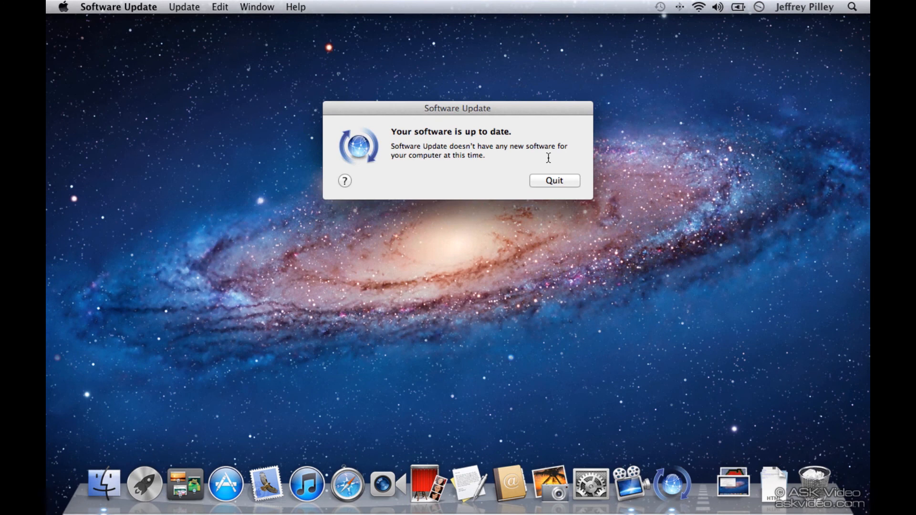
mouse_move(560, 171)
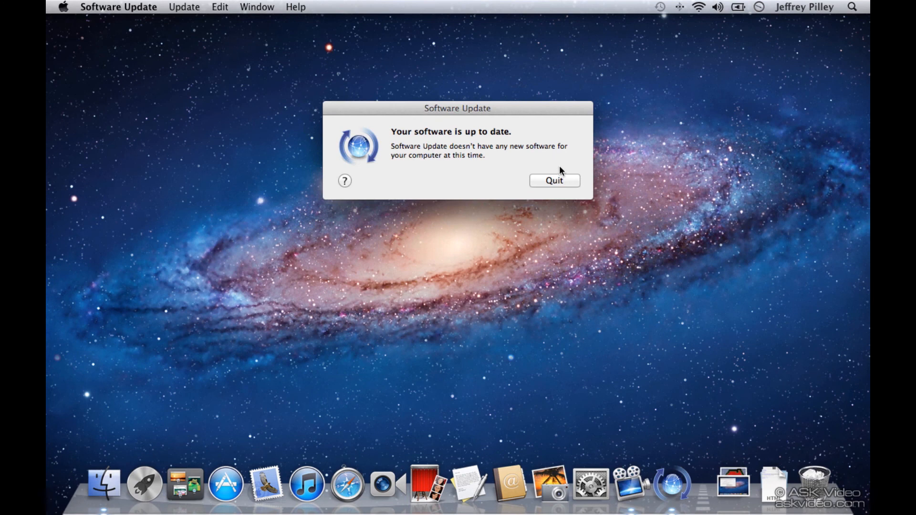